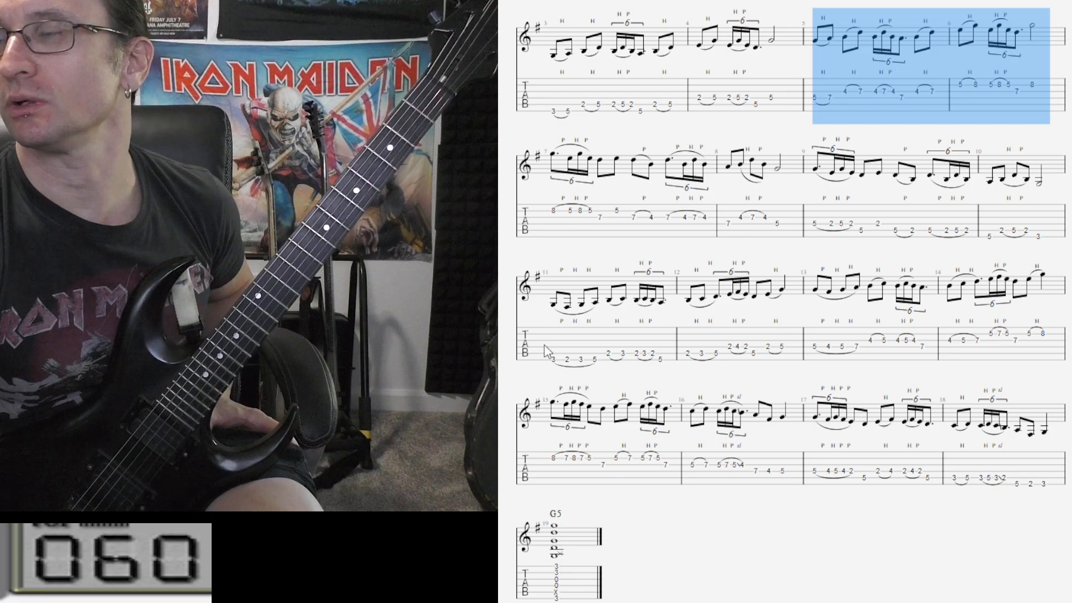
mouse_move(724, 228)
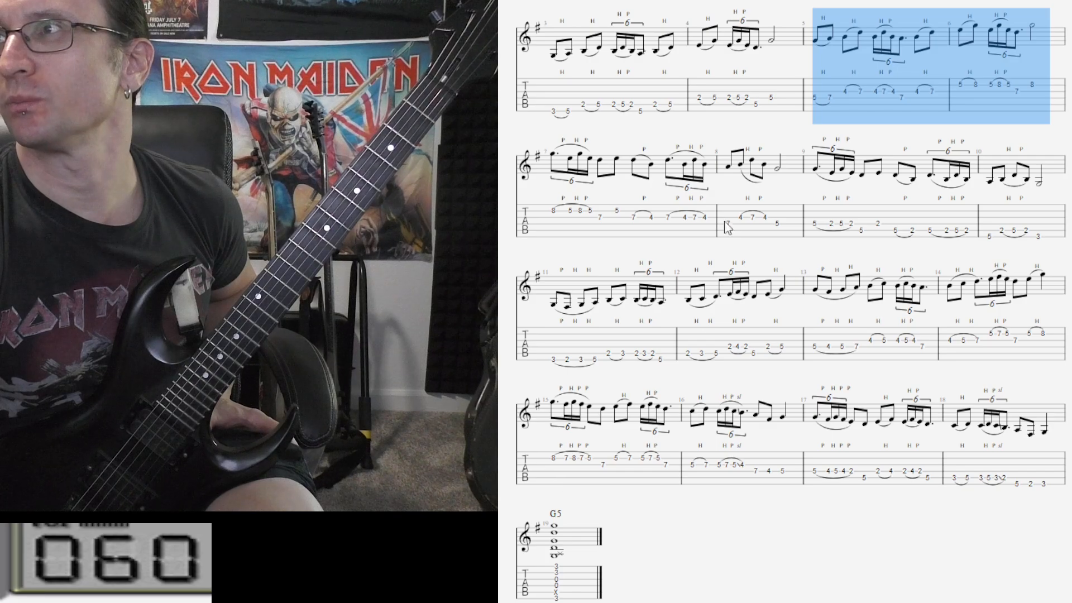